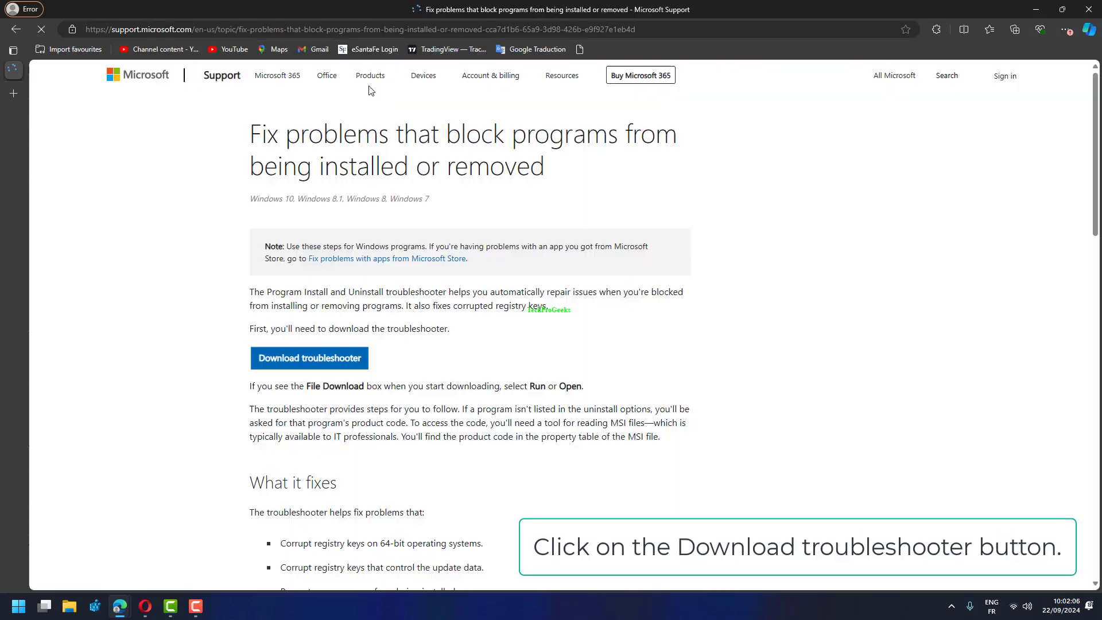
# Step: Download the Program Install and Uninstall troubleshooter and launch the downloaded file
pyautogui.click(309, 358)
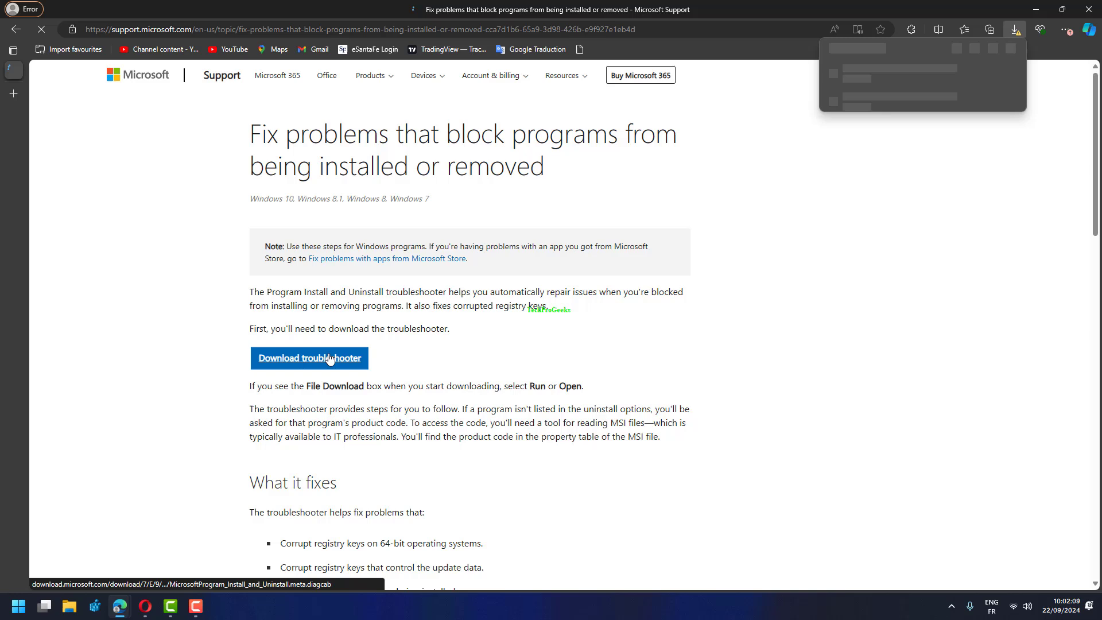
pyautogui.click(309, 358)
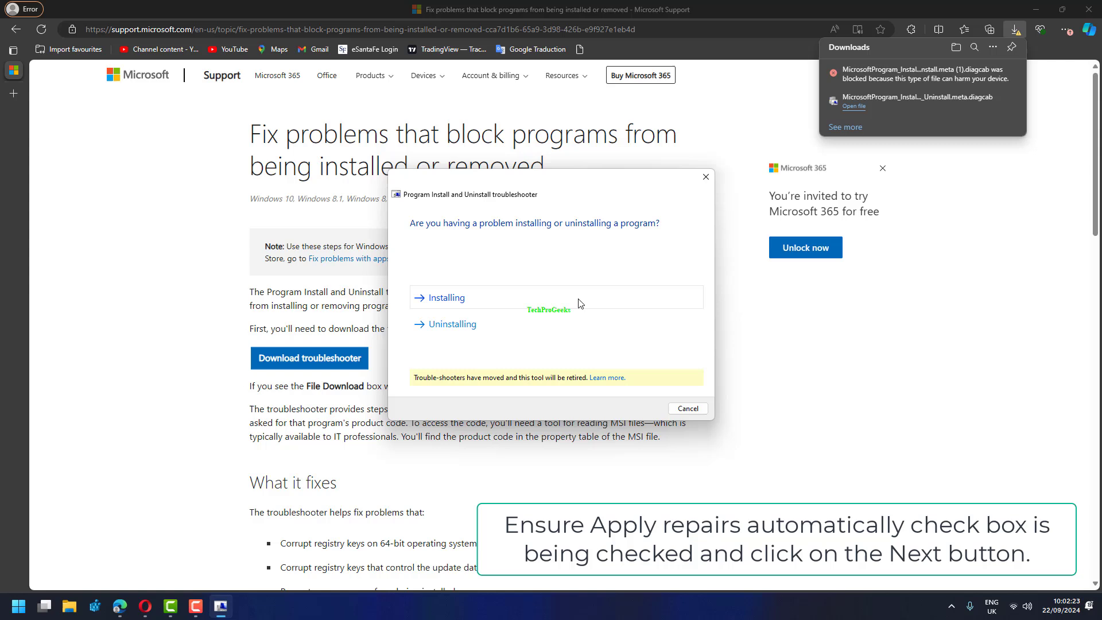
# Step: Report an Installing problem and choose Microsoft Visual C++ 2008 Redistributable - x64 9.0.30729.4148
pyautogui.click(445, 296)
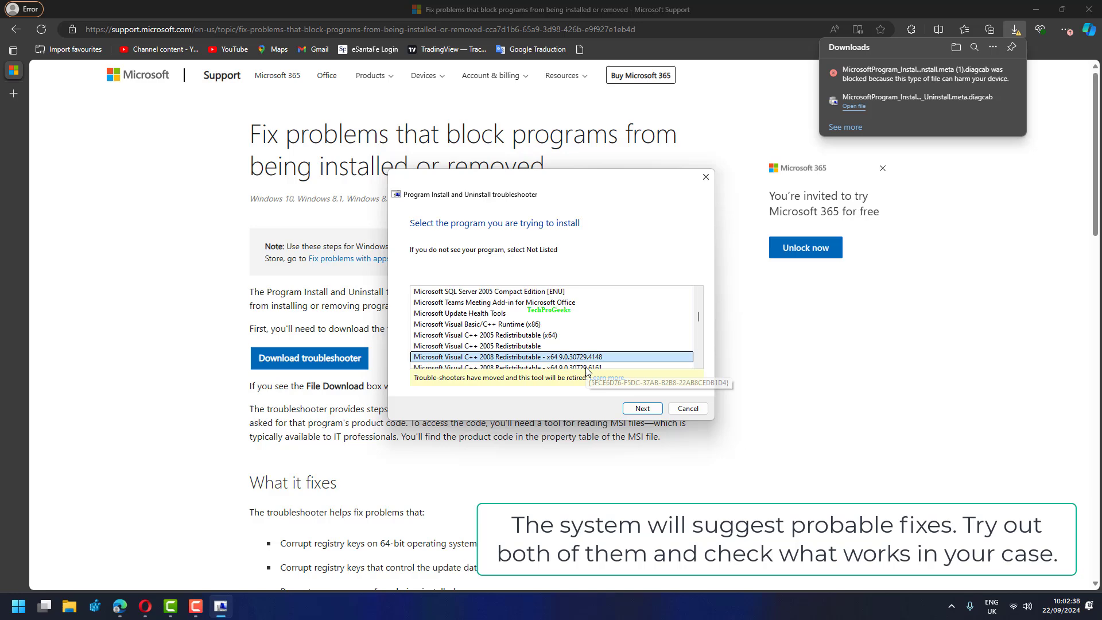
pyautogui.click(640, 408)
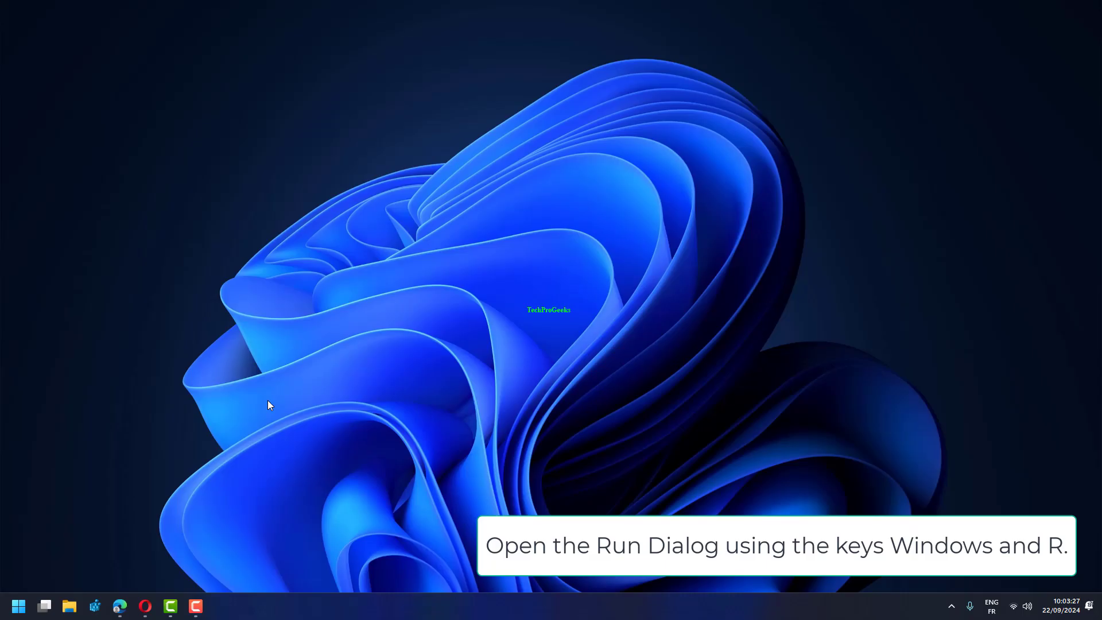
# Step: Launch cmd as administrator from the Run box (Win+R)
pyautogui.press('Win+r')
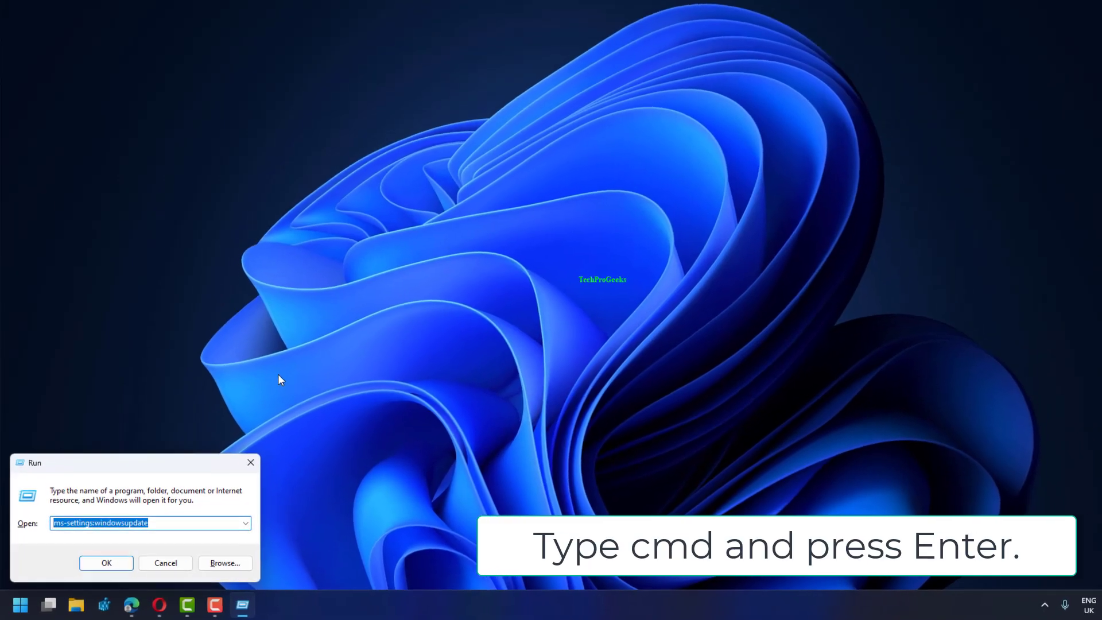
pyautogui.write('c,d')
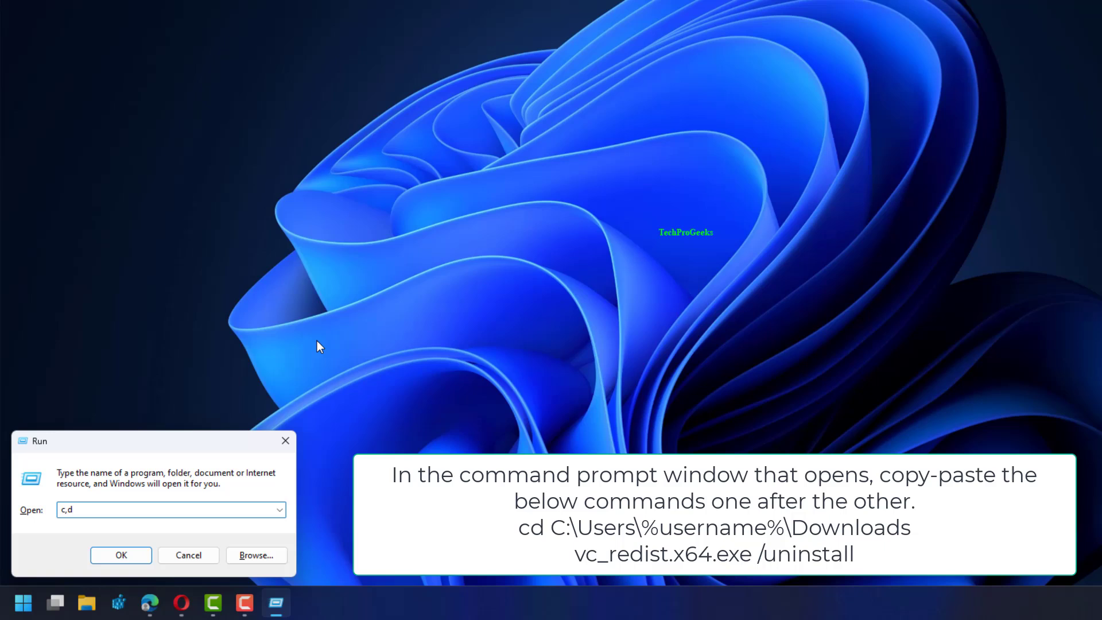
pyautogui.press('Backspace')
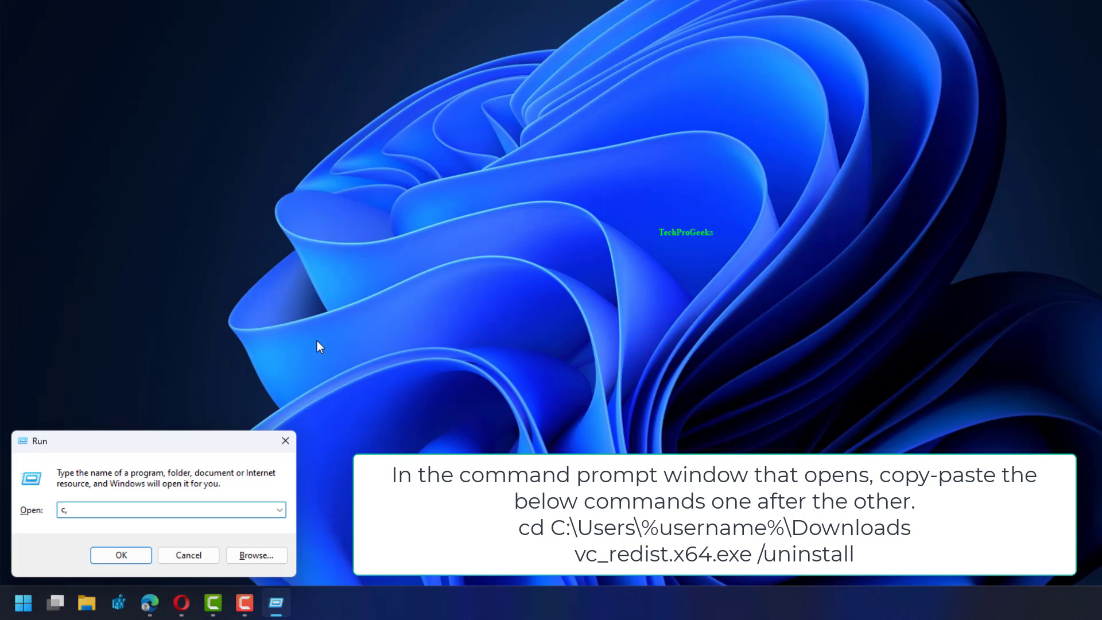
pyautogui.write('cmd')
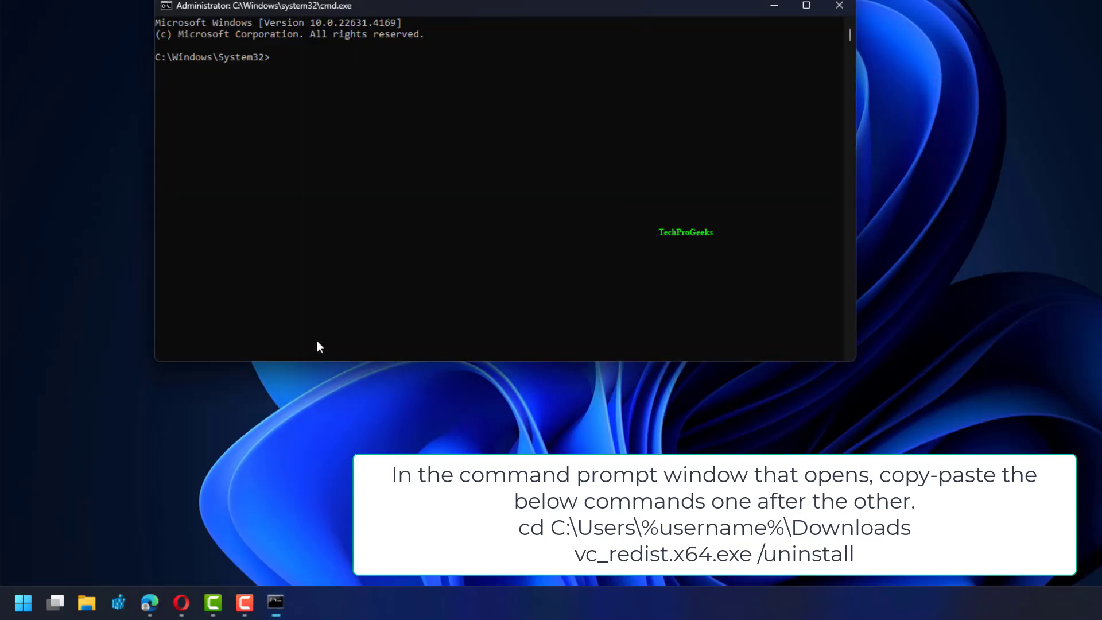
# Step: Run vc_redist.x64.exe /uninstall in Command Prompt, then close the window
pyautogui.write('vc_redist.x64.exe /uninstall')
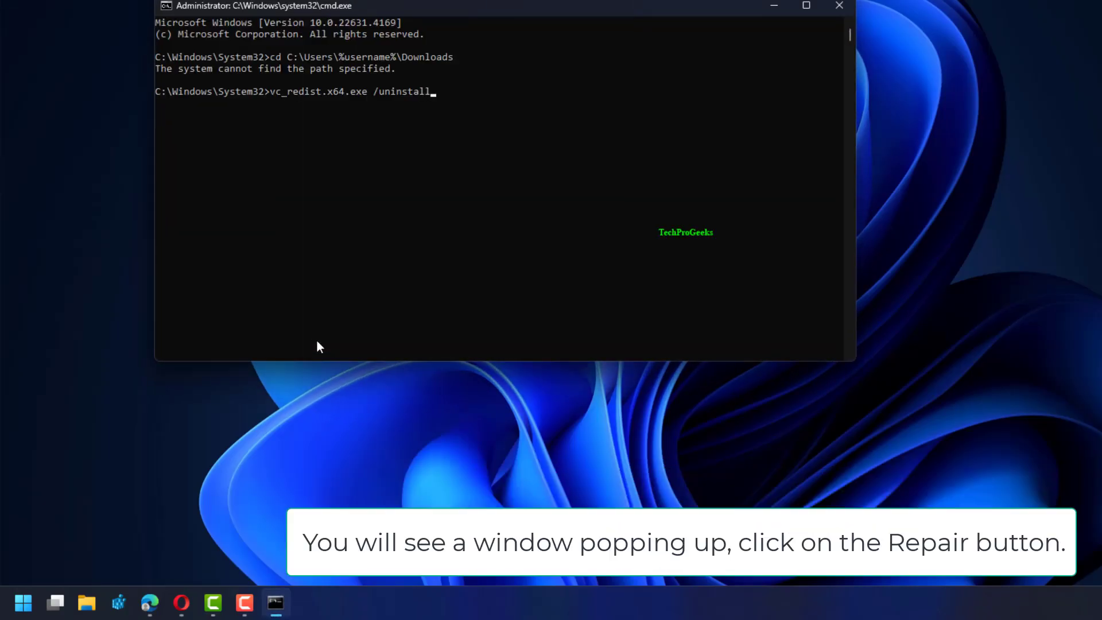
pyautogui.press('enter')
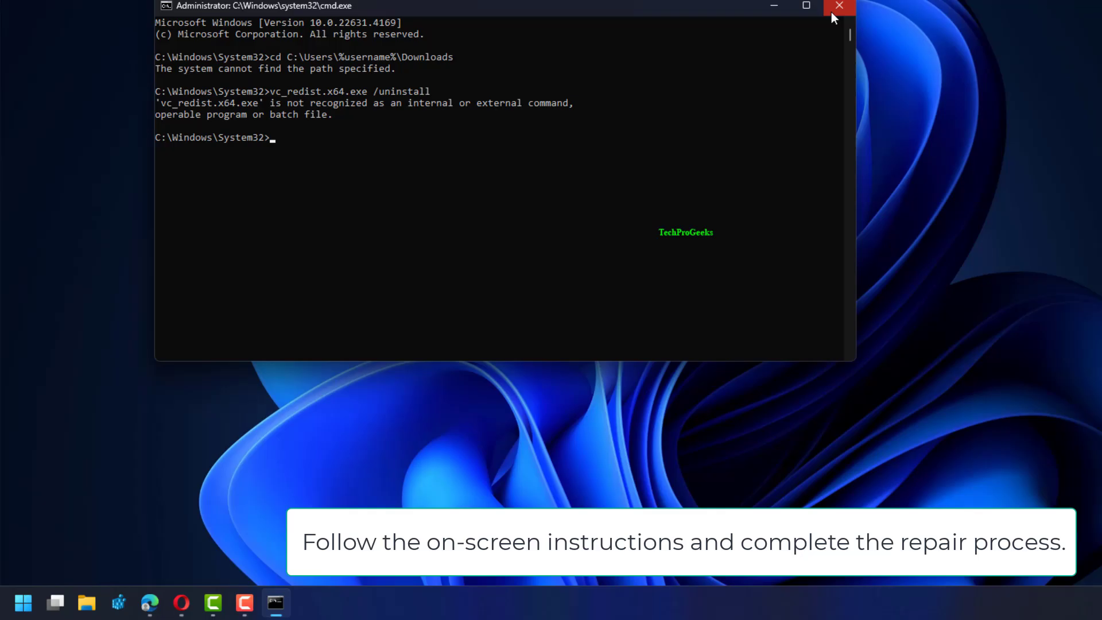
pyautogui.click(838, 7)
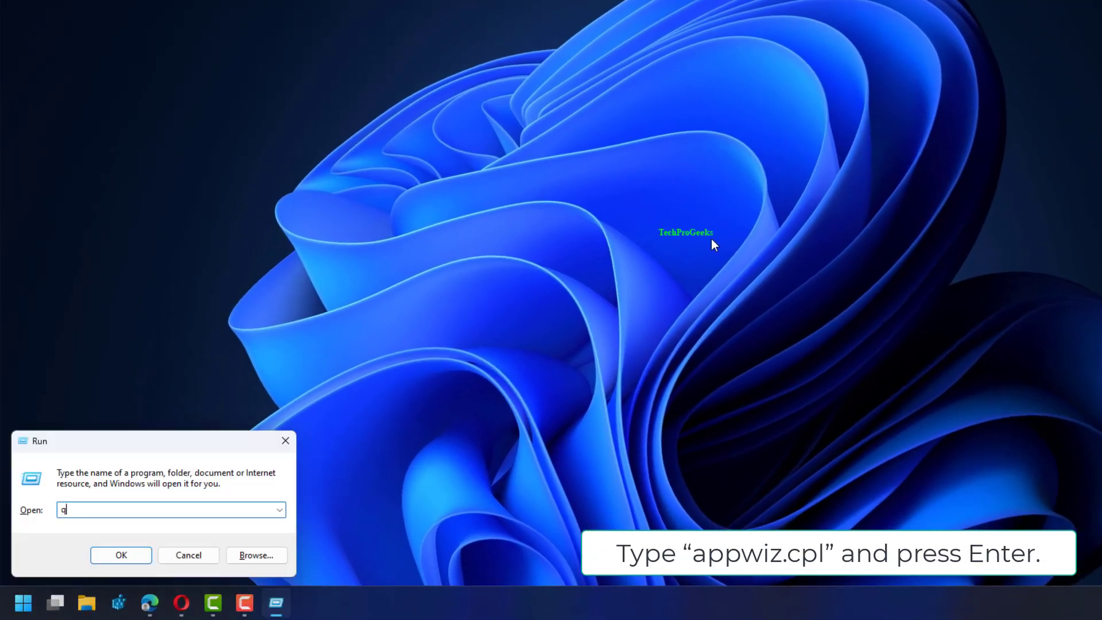
# Step: Open Programs and Features via appwiz.cpl and scroll to the Microsoft Visual C++ entries
pyautogui.write('a')
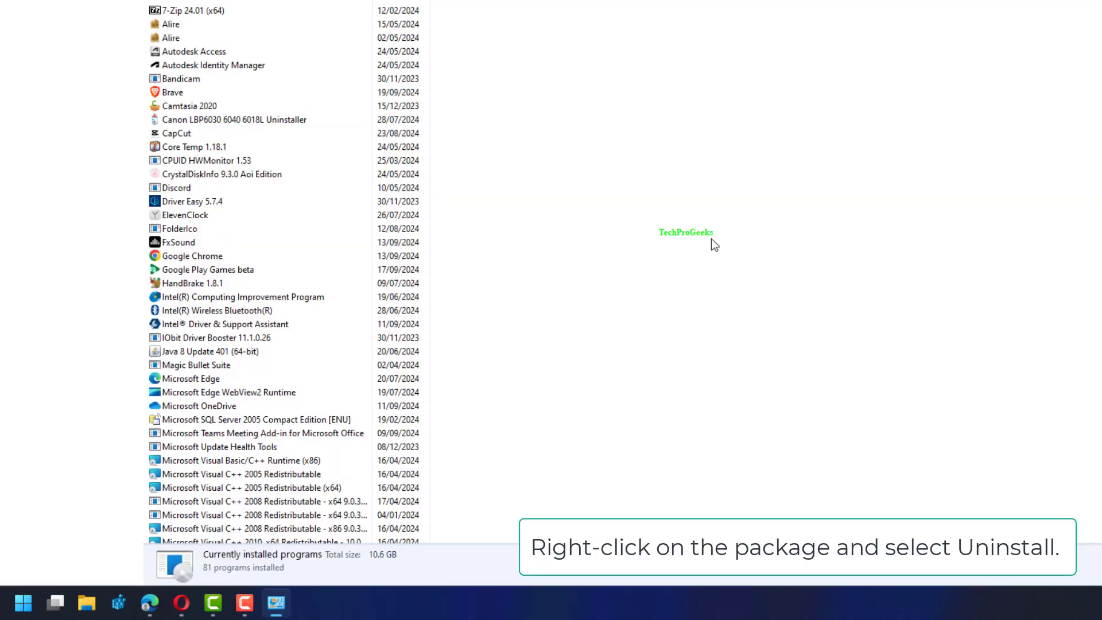
pyautogui.scroll(-3)
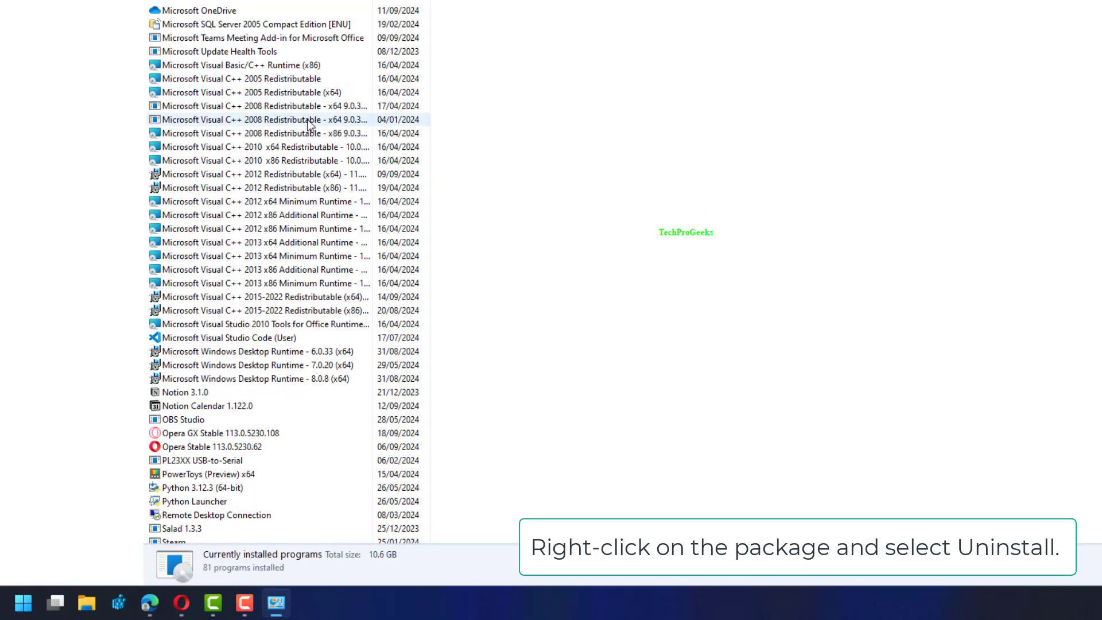